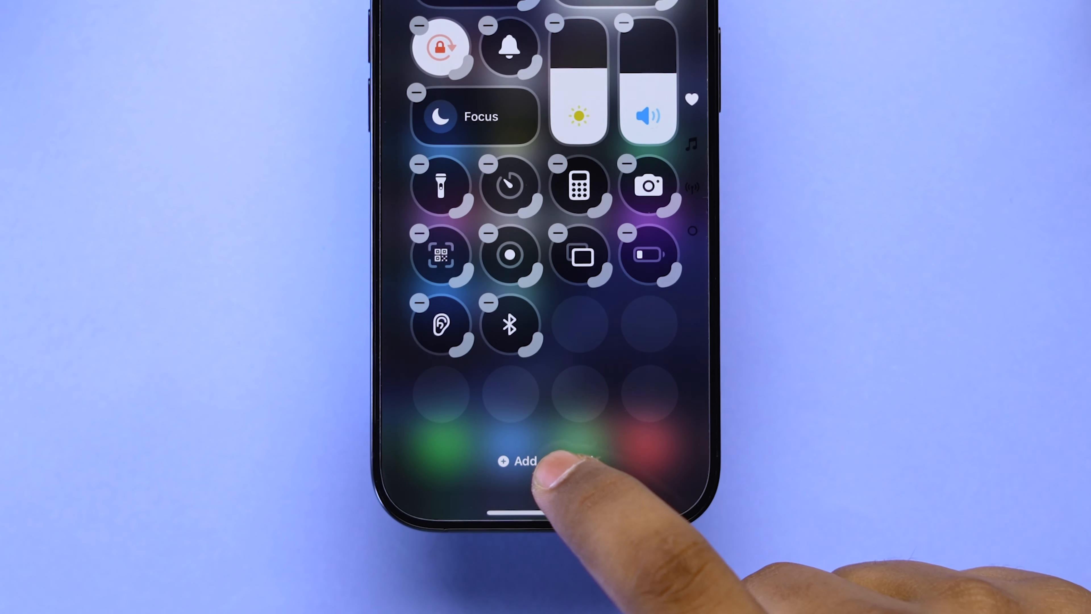
Bring up the Add a Control gallery showing the Vision Accessibility group.
click(518, 461)
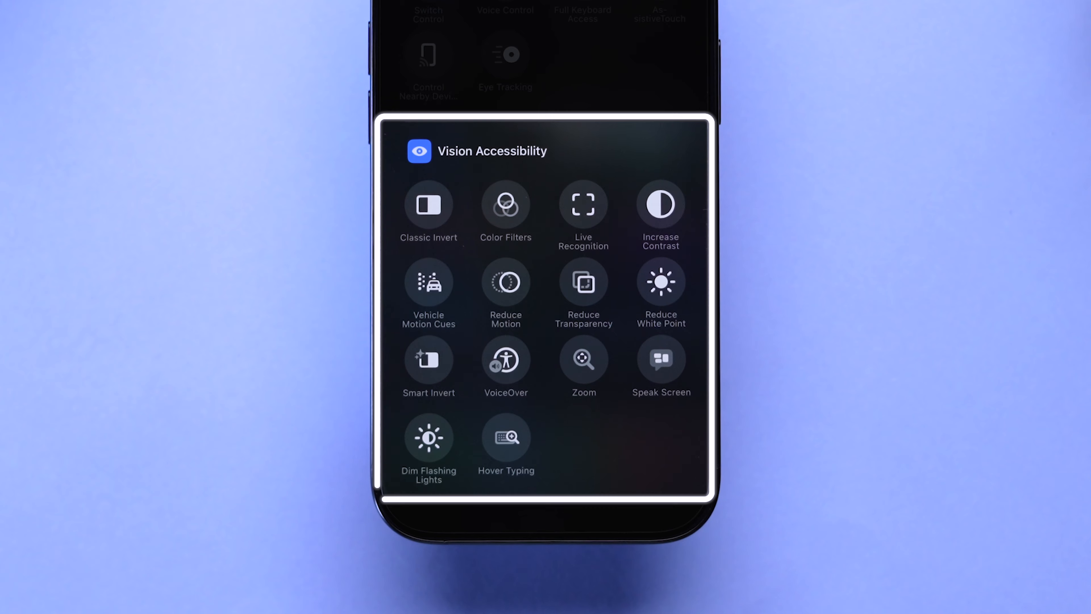
Add Vehicle Motion Cues from the gallery and widen it to a two-space tile.
click(428, 285)
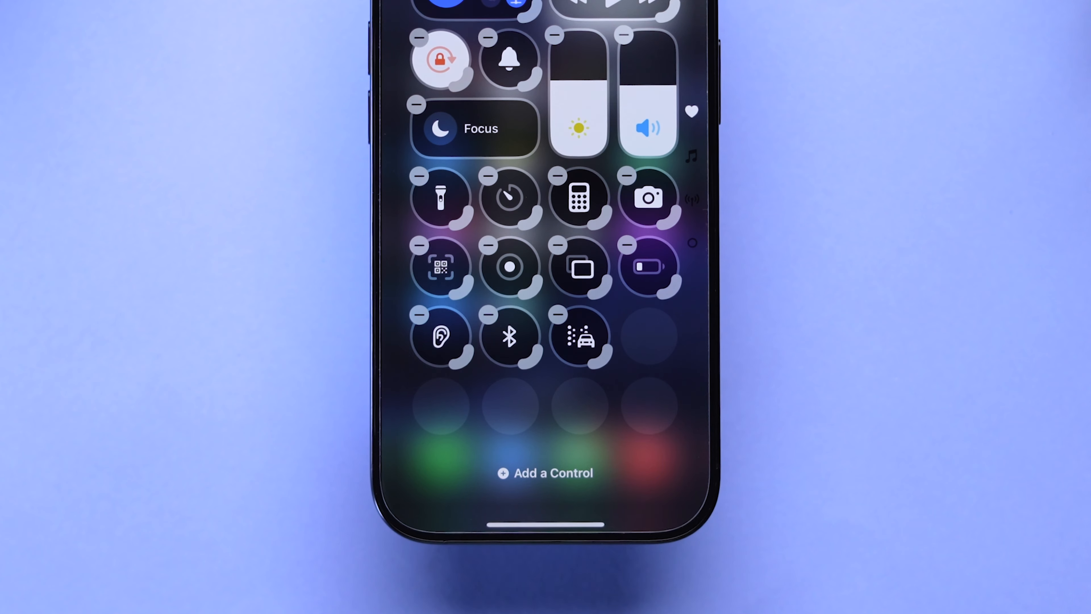
click(582, 339)
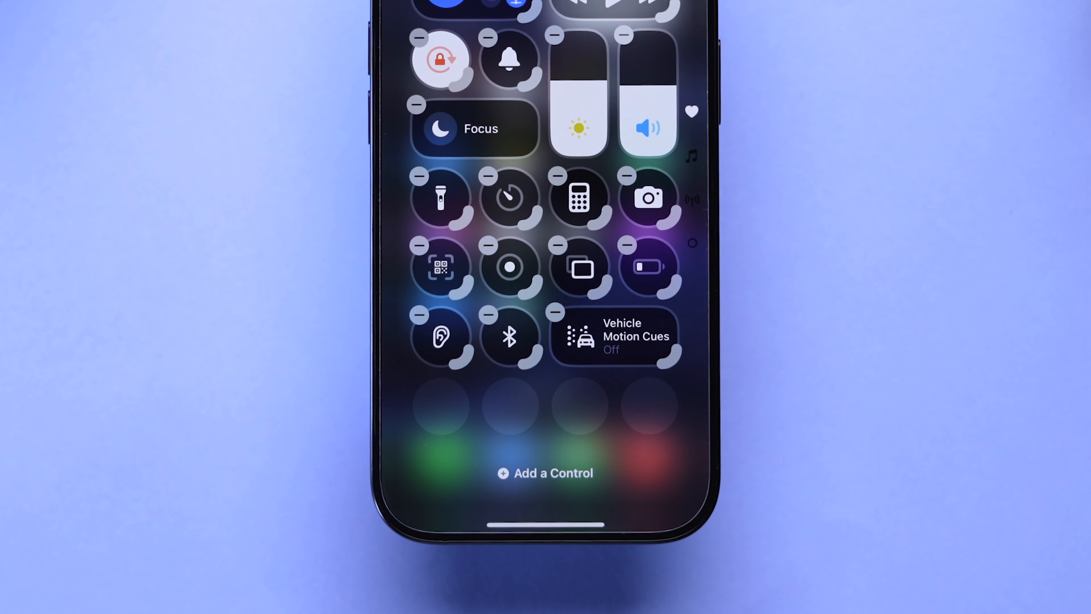